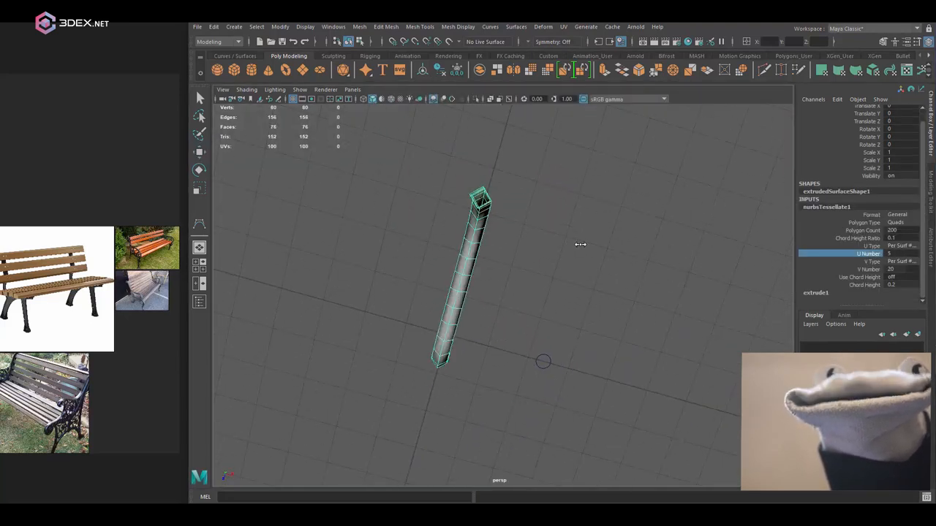
Step: Switch the viewport layout while cutting new edges across the round disc face
key("space")
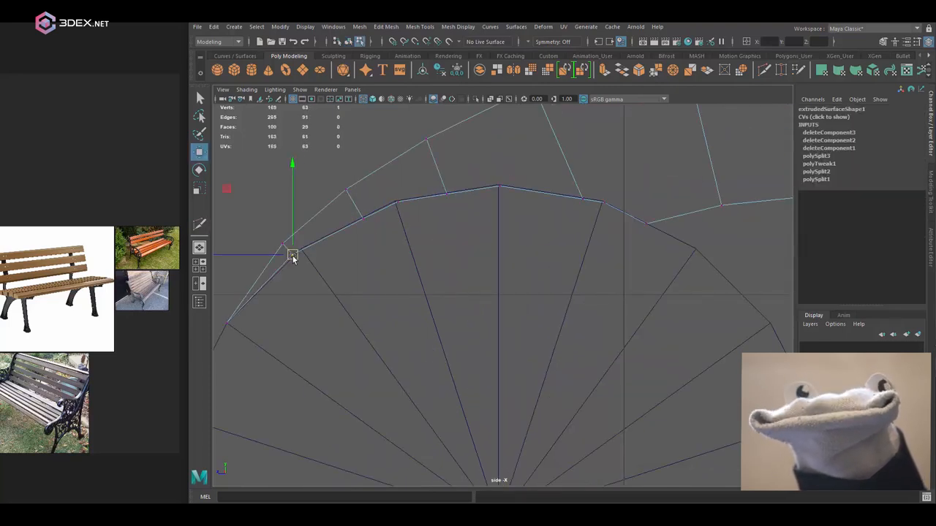
Step: Drag new vertices into the spiral of the scroll, undoing misplaced moves
left_click_drag(291, 252, 525, 280)
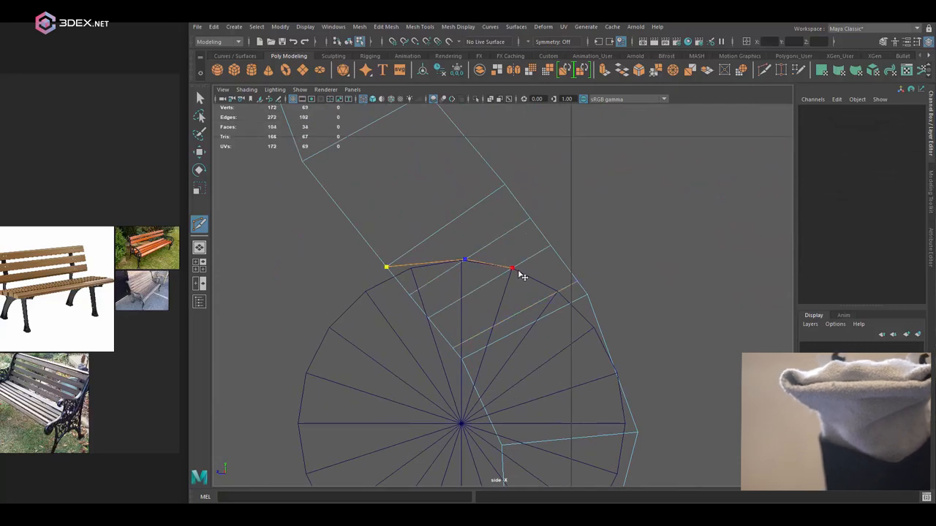
key("ctrl+z")
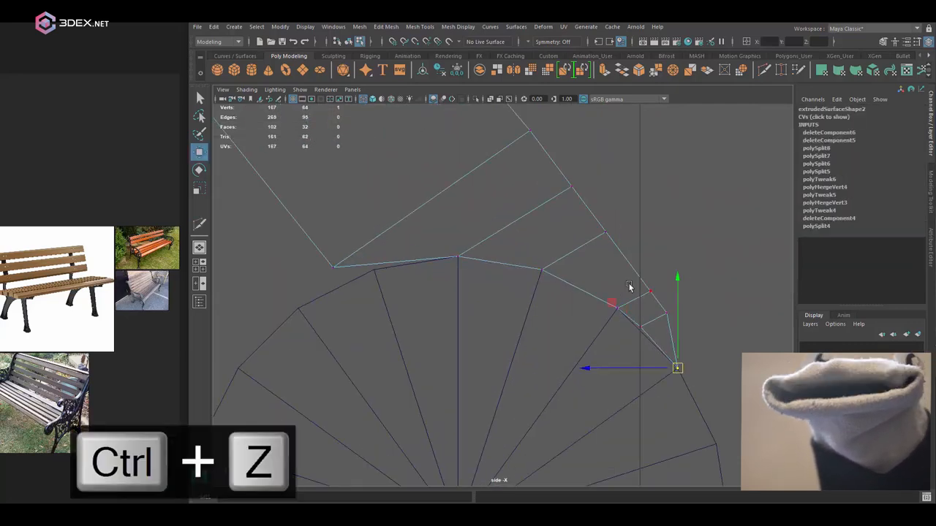
key("ctrl+z")
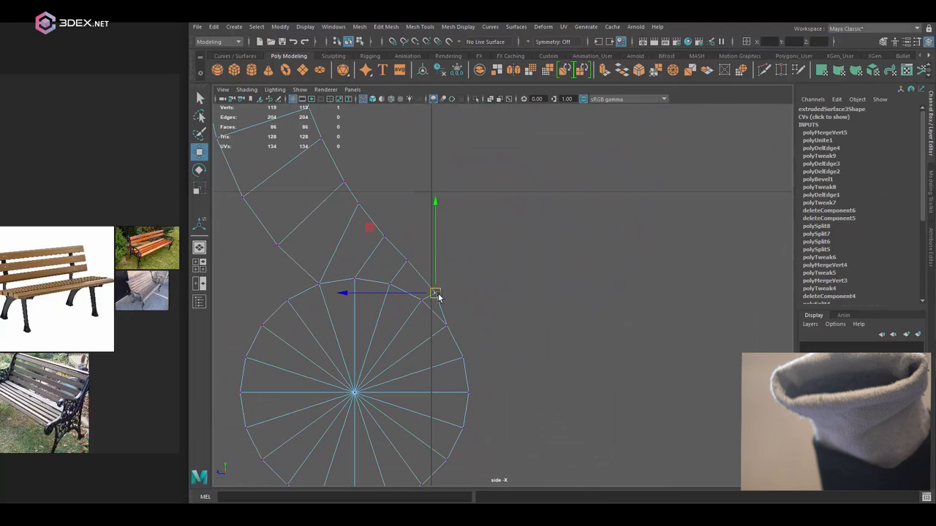
key("ctrl+z")
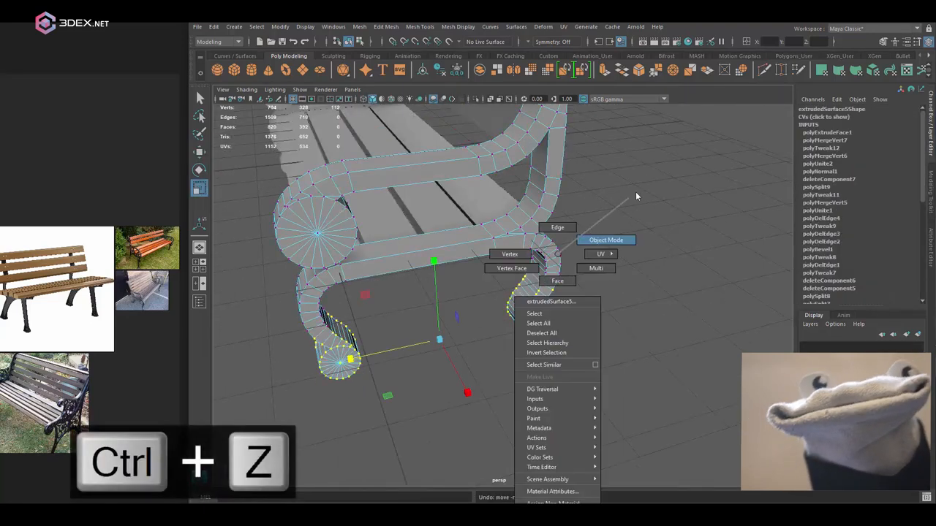
Step: Undo unwanted face extrusions on the curled leg ends before reassigning the Phong material
key("ctrl+z")
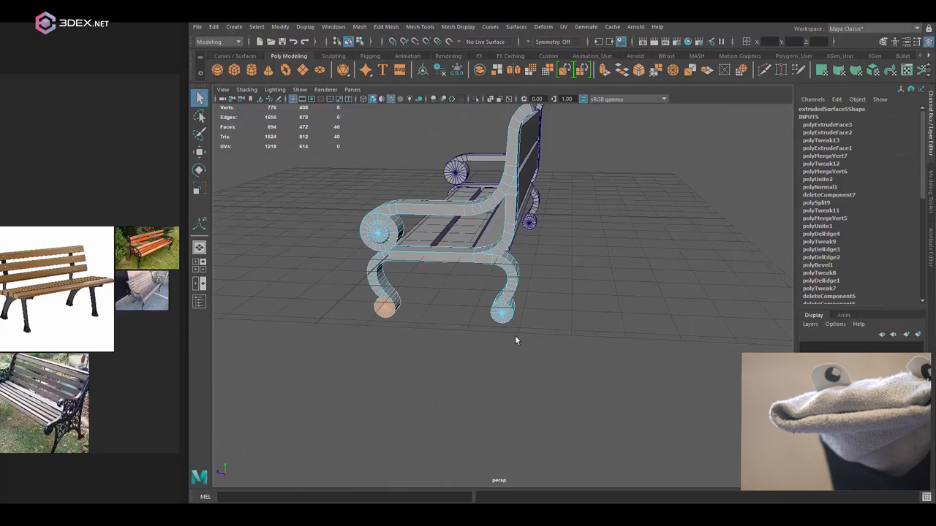
key("ctrl+z")
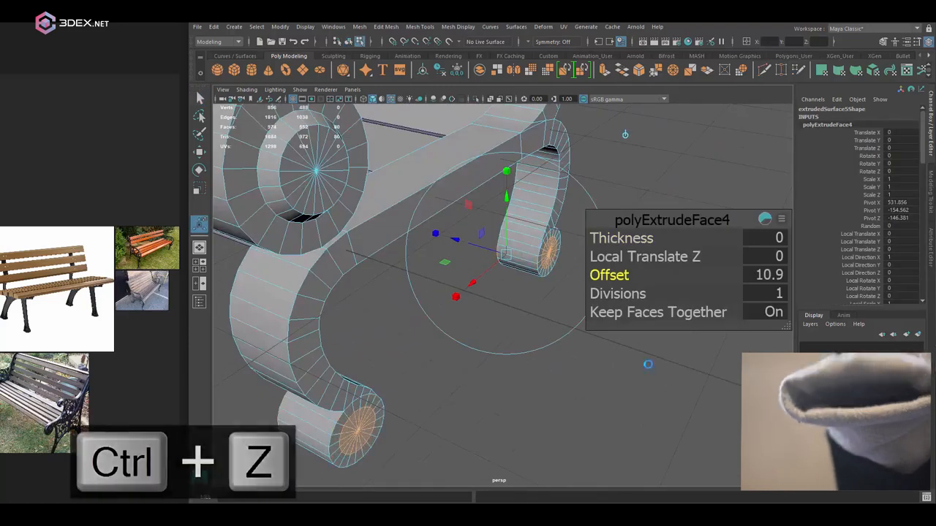
key("ctrl+z")
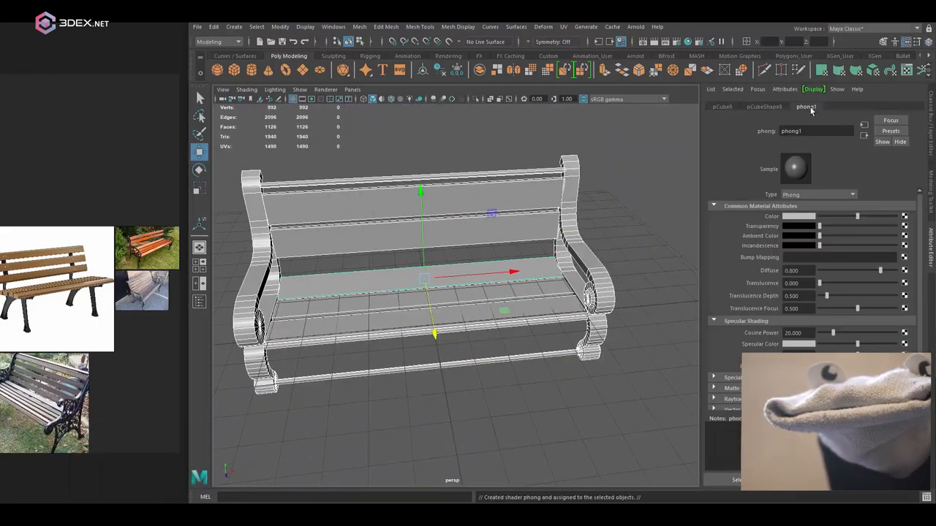
Step: Pick the orange-brown slat colour in the Phong swatch and undo an accidental duplicate
left_click(799, 216)
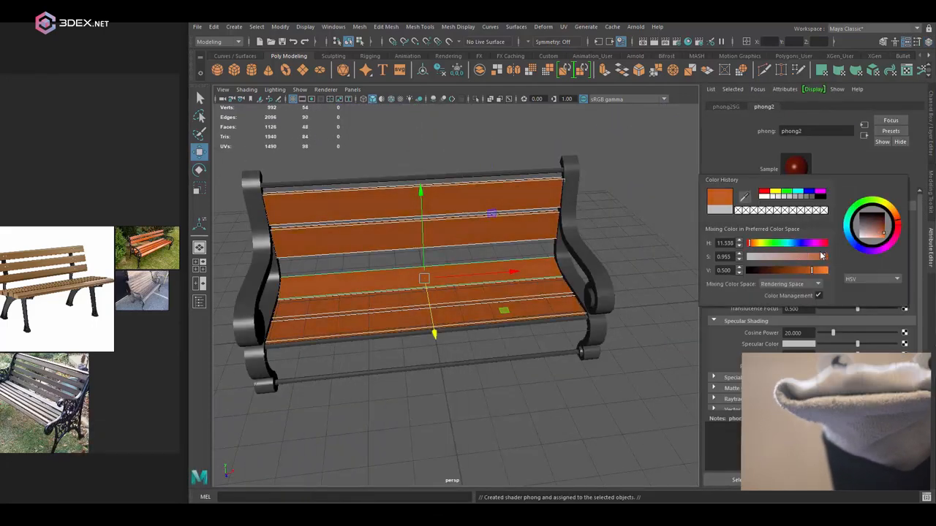
key("ctrl+d")
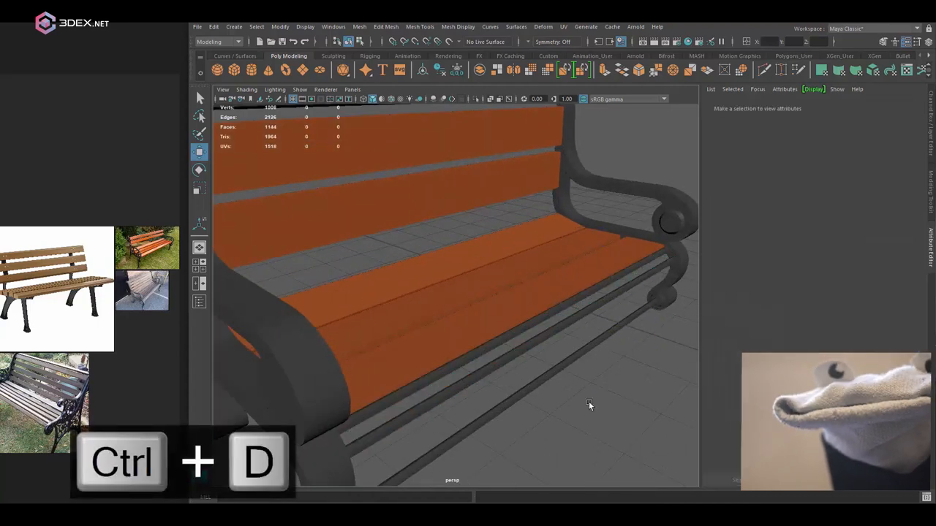
key("ctrl+z")
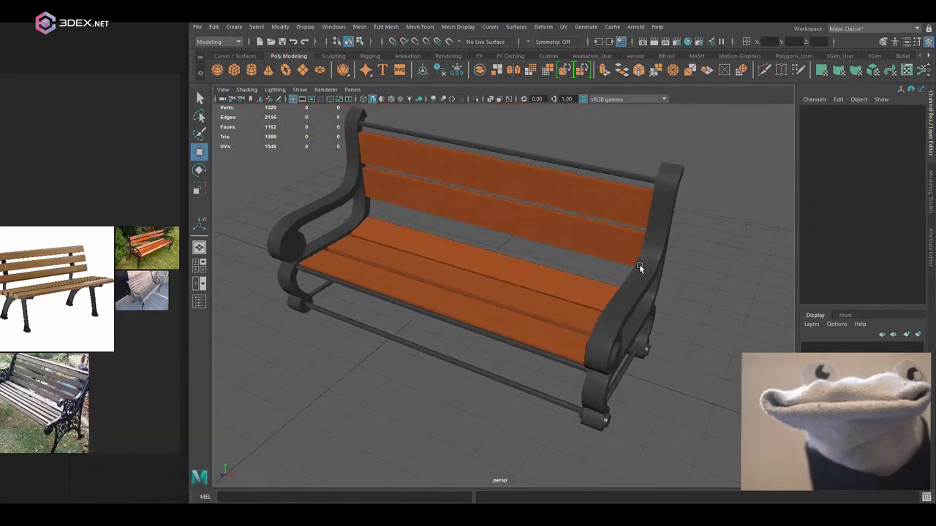
Step: Isolate the curled side frame and delete two unwanted edge loops
key("ctrl+1")
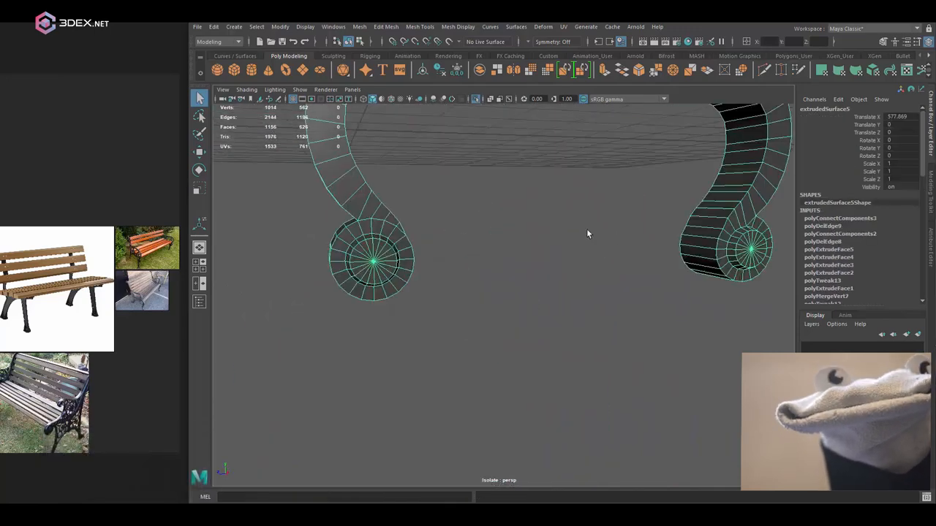
key("ctrl+BackSpace")
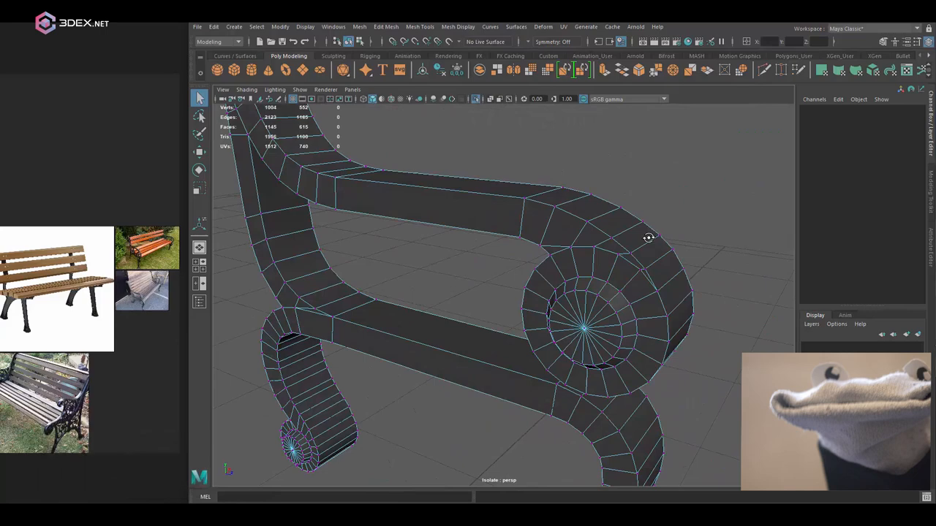
key("ctrl+BackSpace")
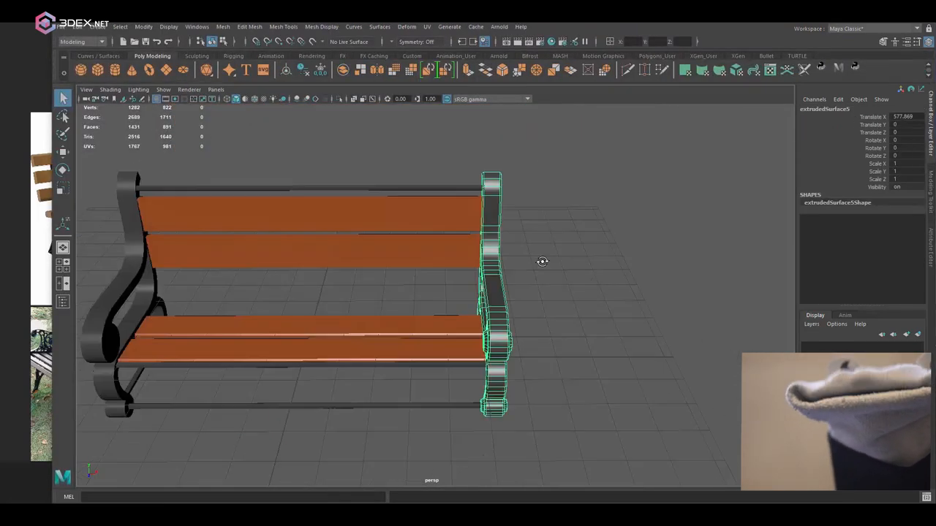
key("ctrl+1")
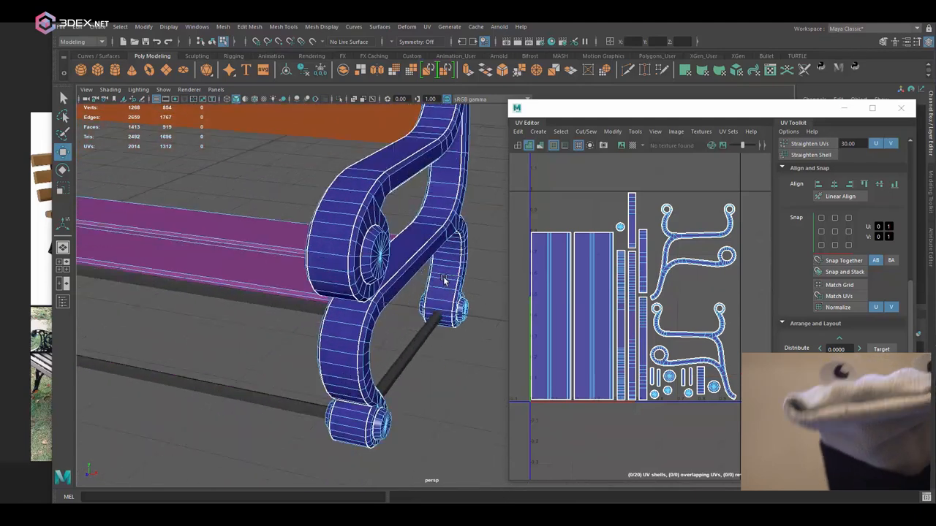
Step: Undo the last UV edits, then duplicate geometry for the thin bottom rod
key("ctrl+z")
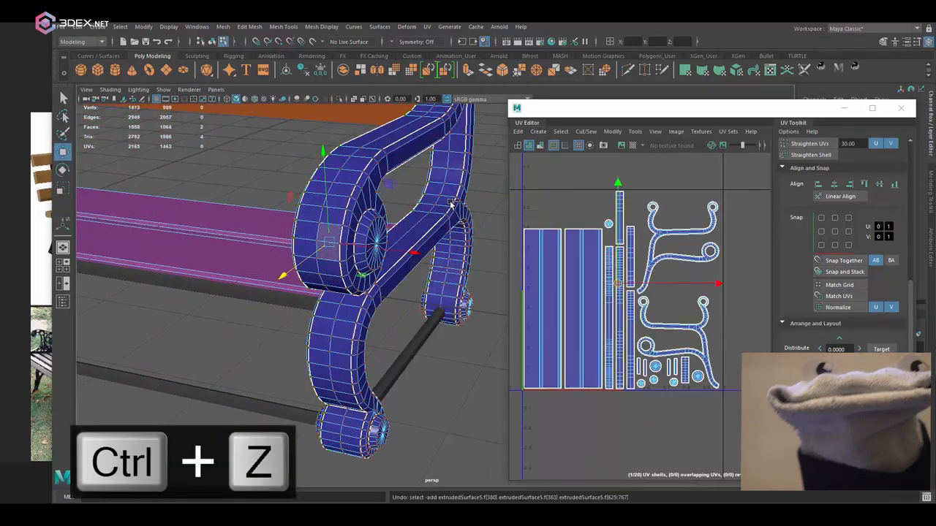
key("ctrl+z")
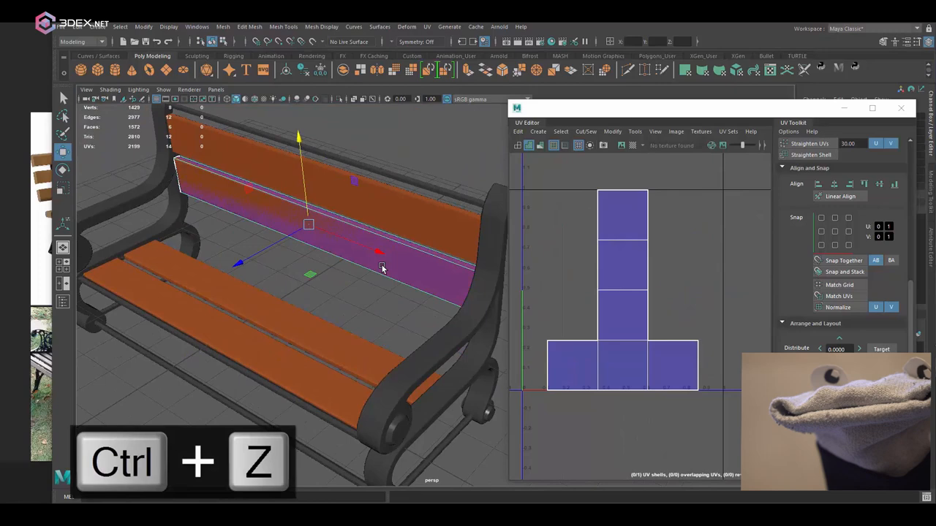
key("ctrl+z")
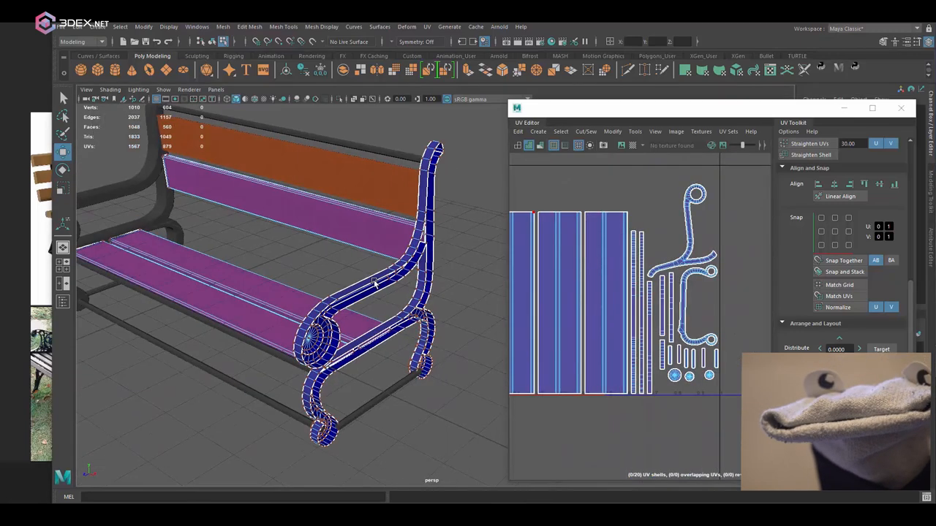
key("ctrl+d")
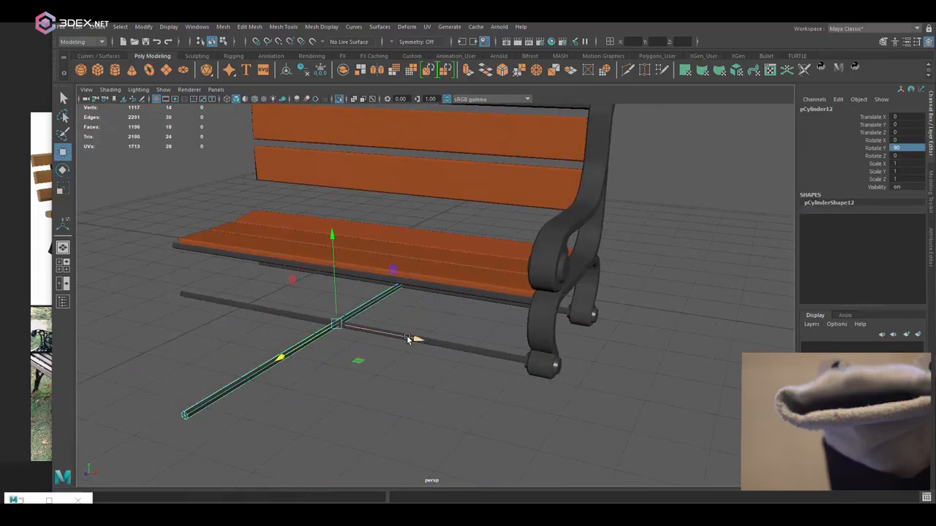
Step: Duplicate a bench part, group the pieces and select all for low-poly renaming
key("ctrl+d")
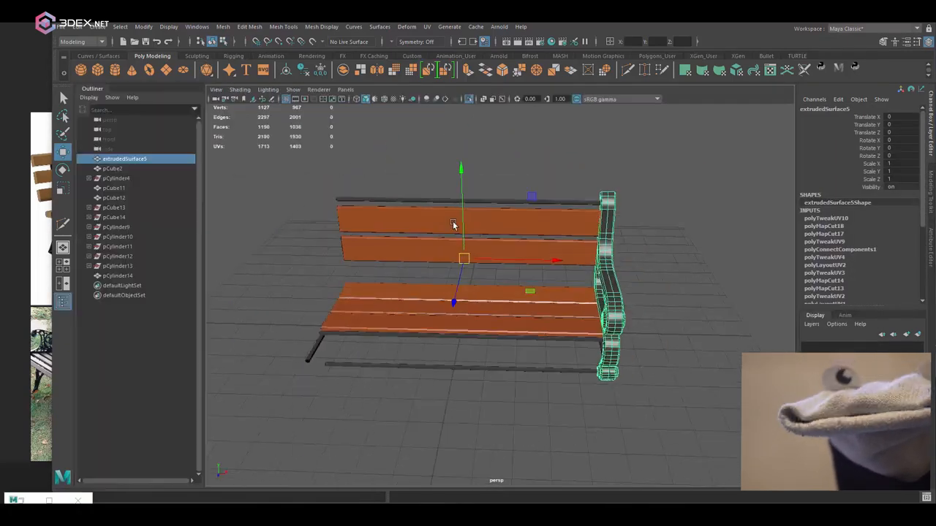
key("ctrl+g")
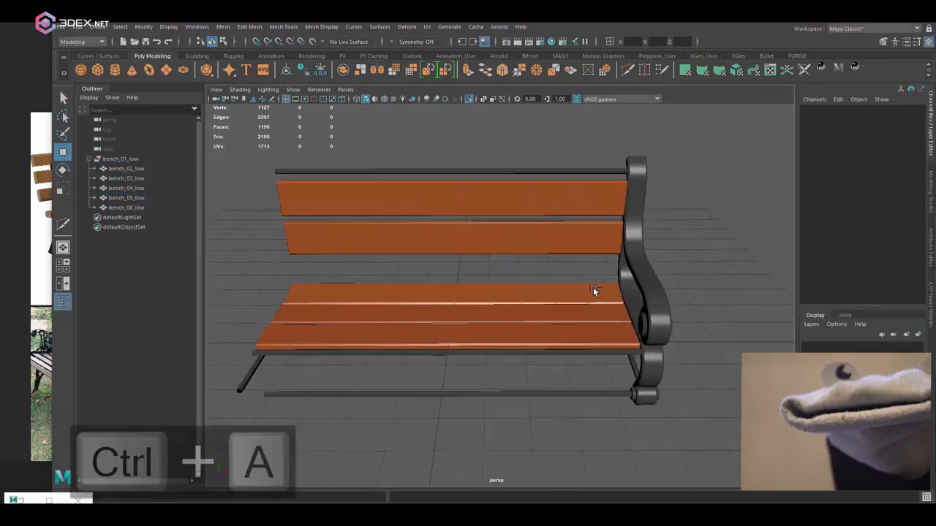
key("ctrl+a")
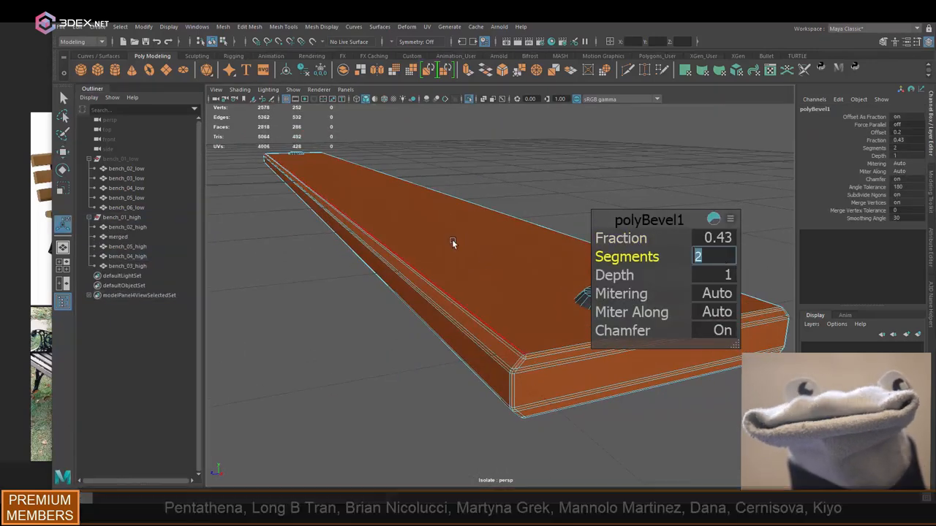
Step: Undo a bevel attempt on the duplicated high-poly bench mesh
key("ctrl+z")
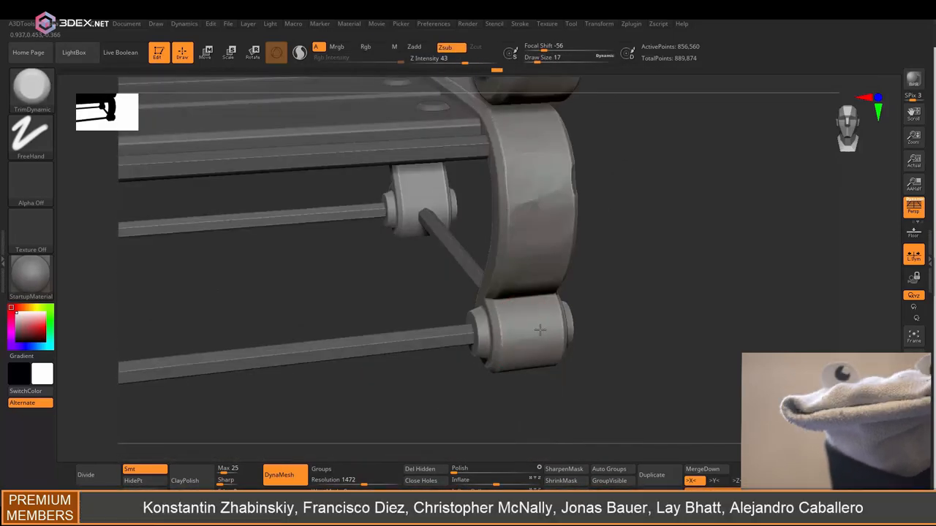
Step: Stroke scratch damage onto the iron leg edges with DragRect, undoing poor strokes
left_click(73, 53)
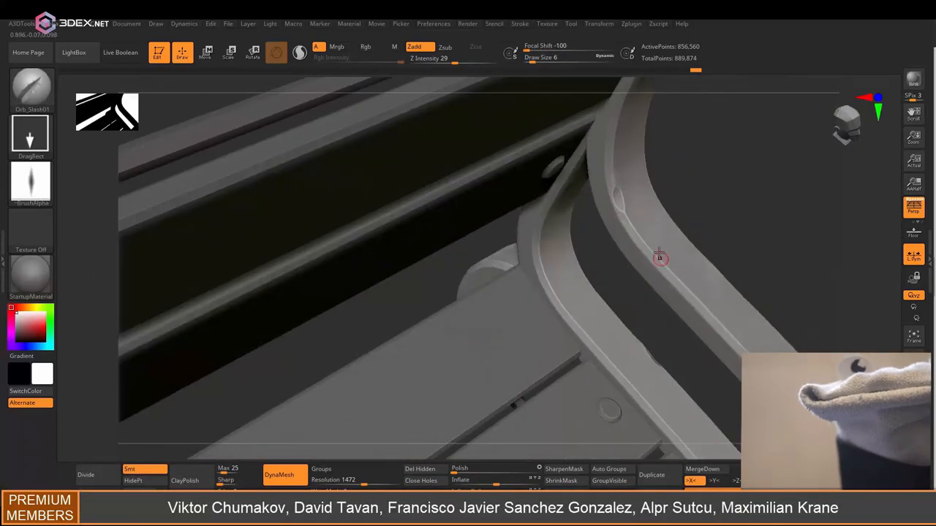
left_click_drag(658, 256, 468, 313)
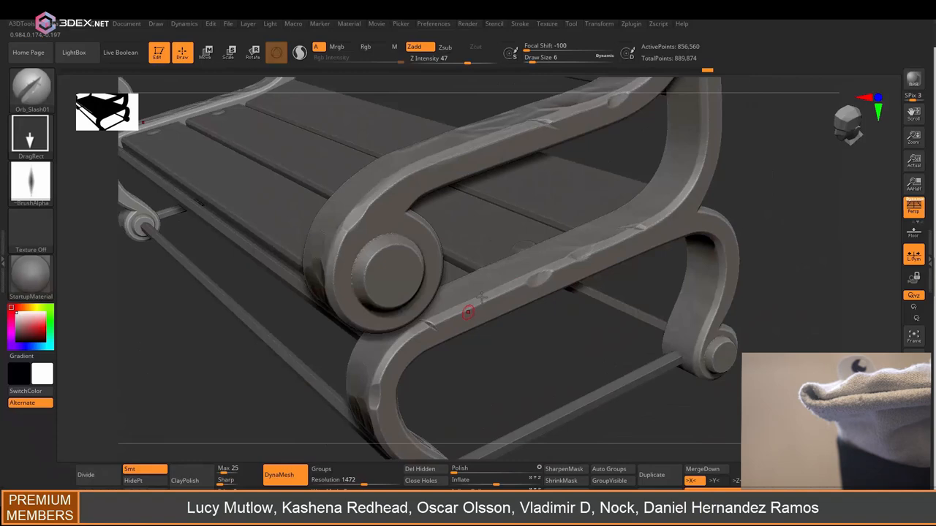
key("ctrl+z")
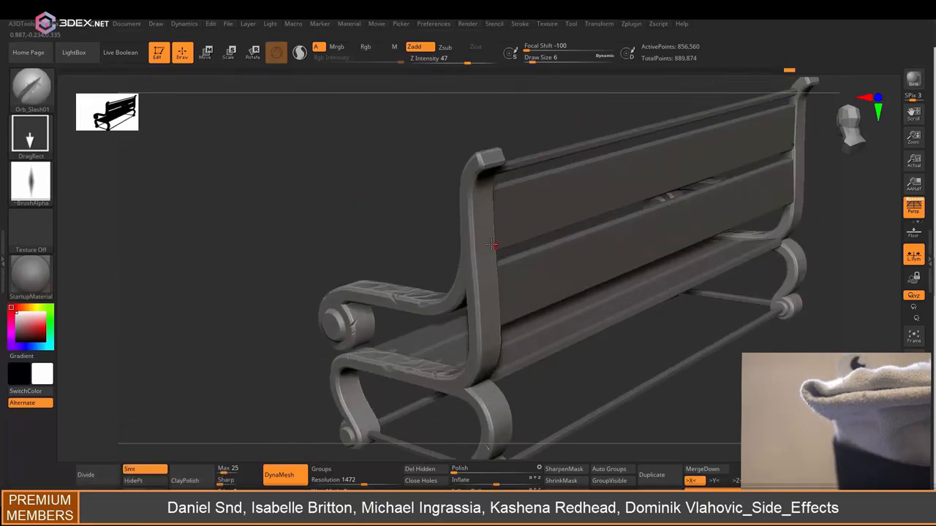
key("ctrl+z")
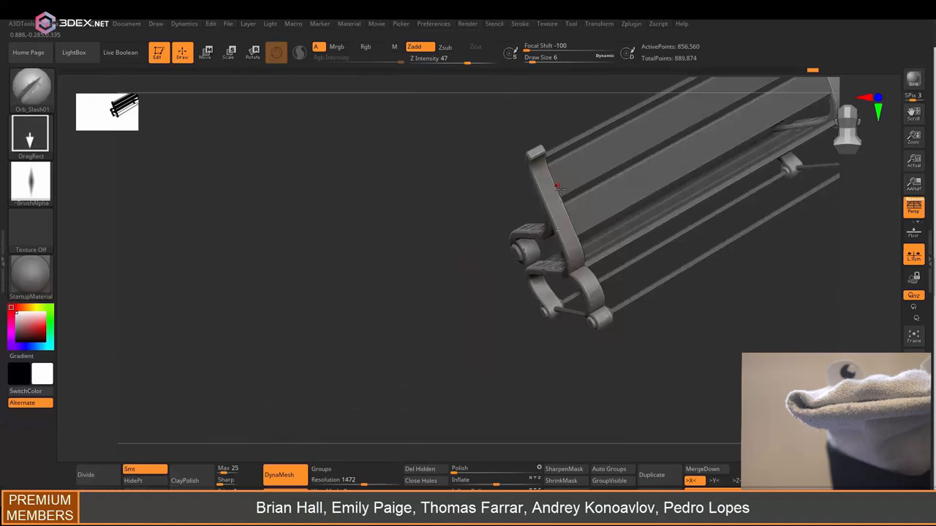
key("ctrl+z")
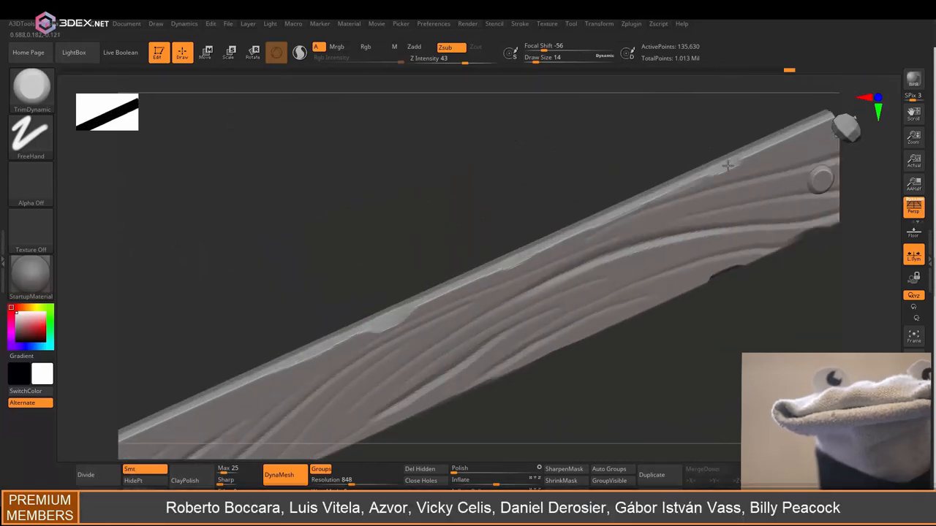
Step: Undo unsatisfactory wood-grain crack strokes on the bench planks
key("ctrl+z")
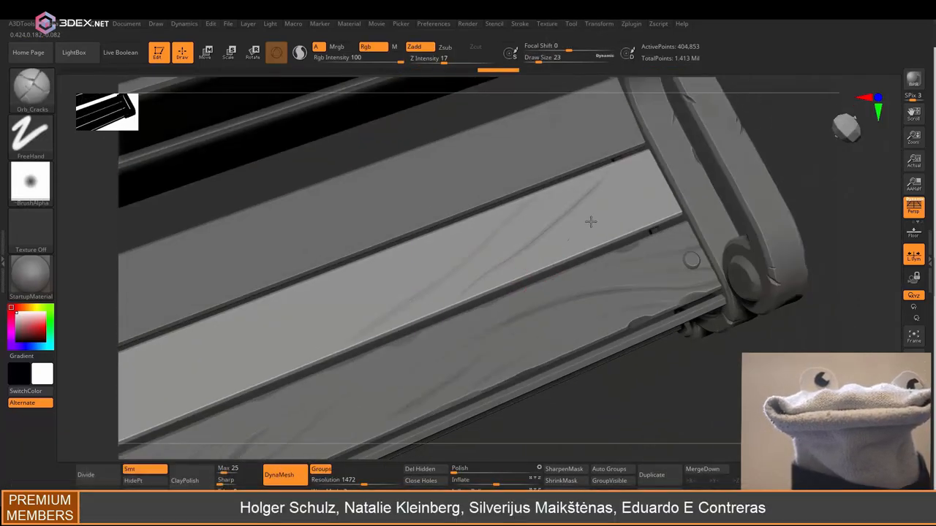
key("ctrl+z")
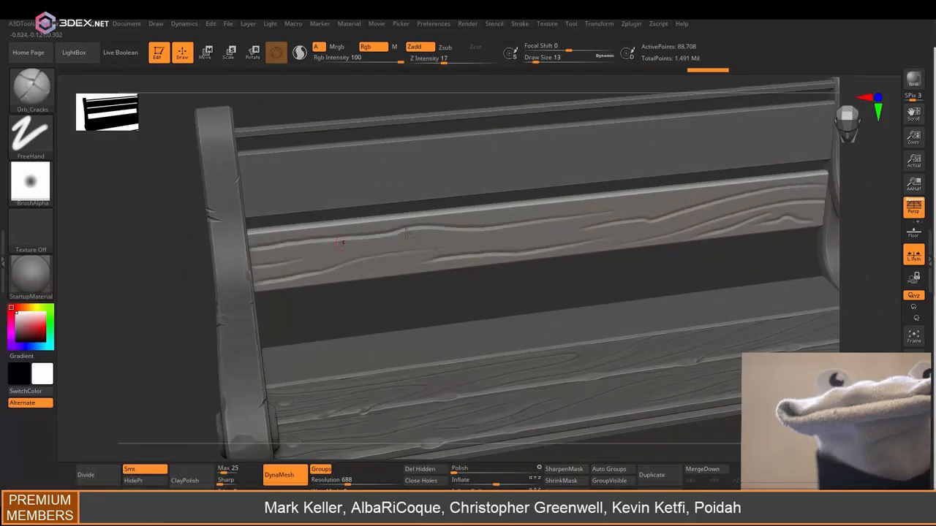
key("ctrl+z")
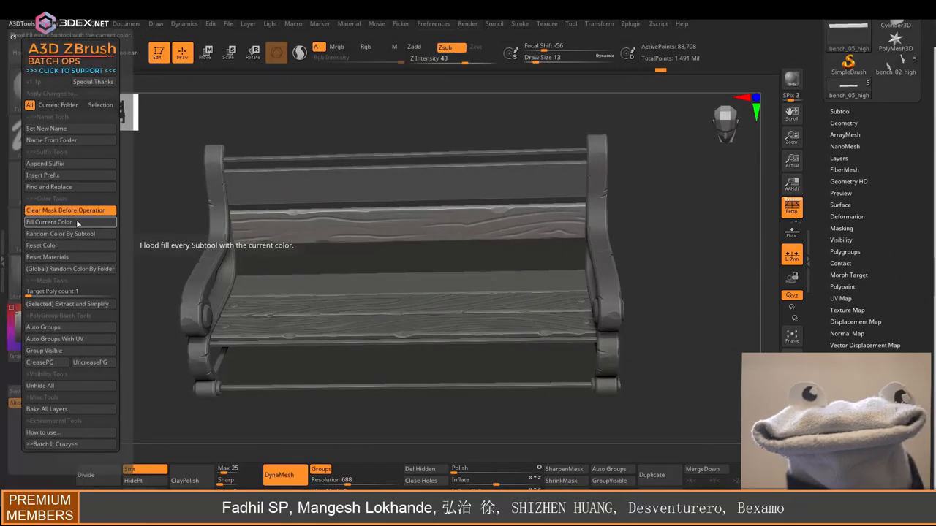
Step: Flood-fill every bench subtool with a random colour via Batch Ops' Random Color By Subtool
left_click(59, 234)
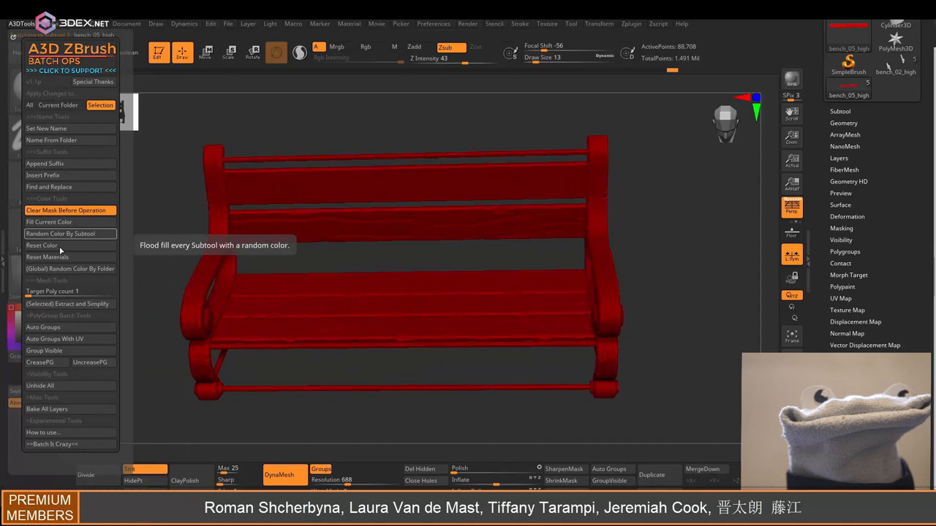